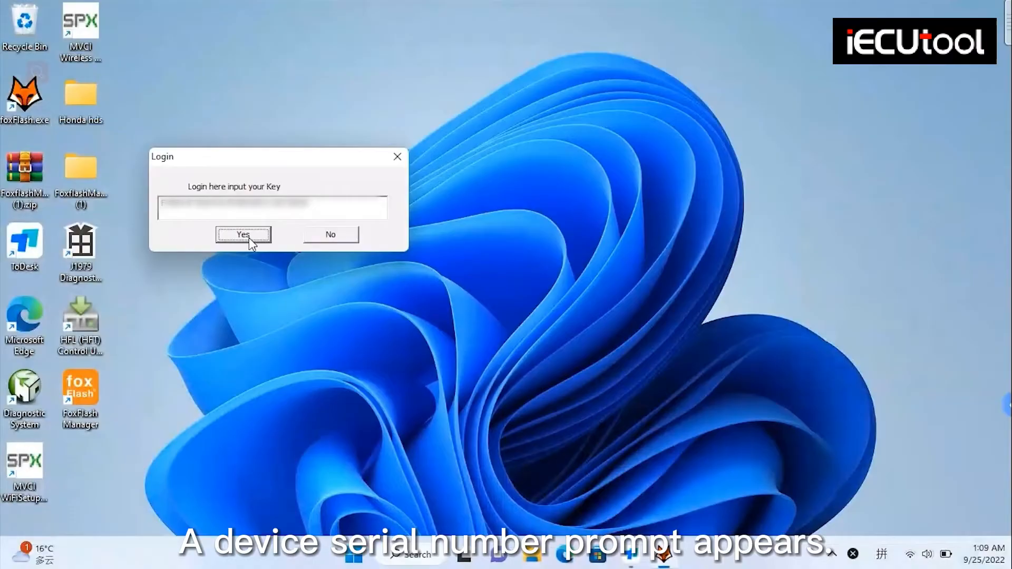
- Accept the login key to load FoxFlash with the VW TC1766 MED17.5 driver
{"action": "left_click", "coordinate": [243, 235]}
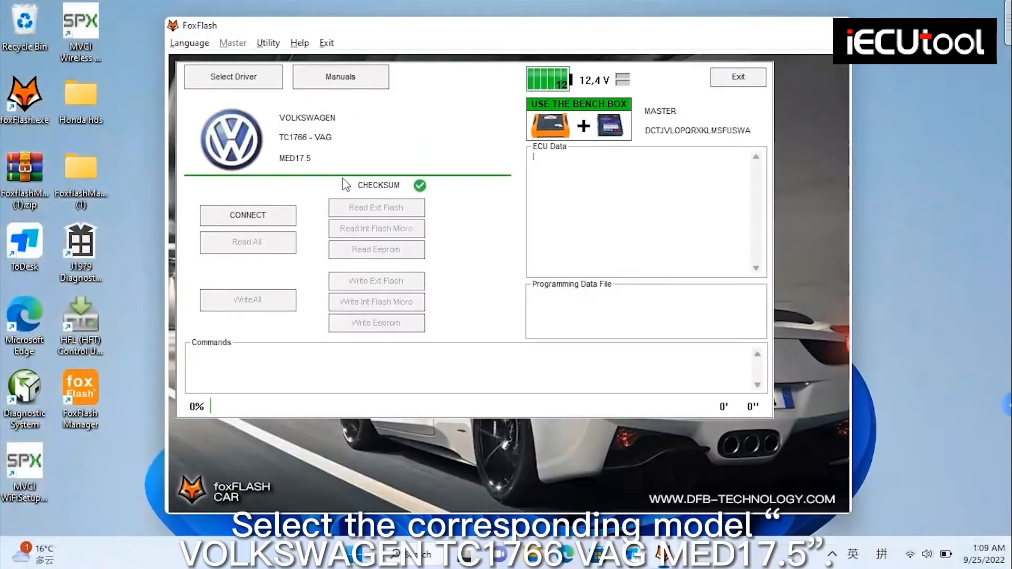
{"action": "mouse_move", "coordinate": [300, 129]}
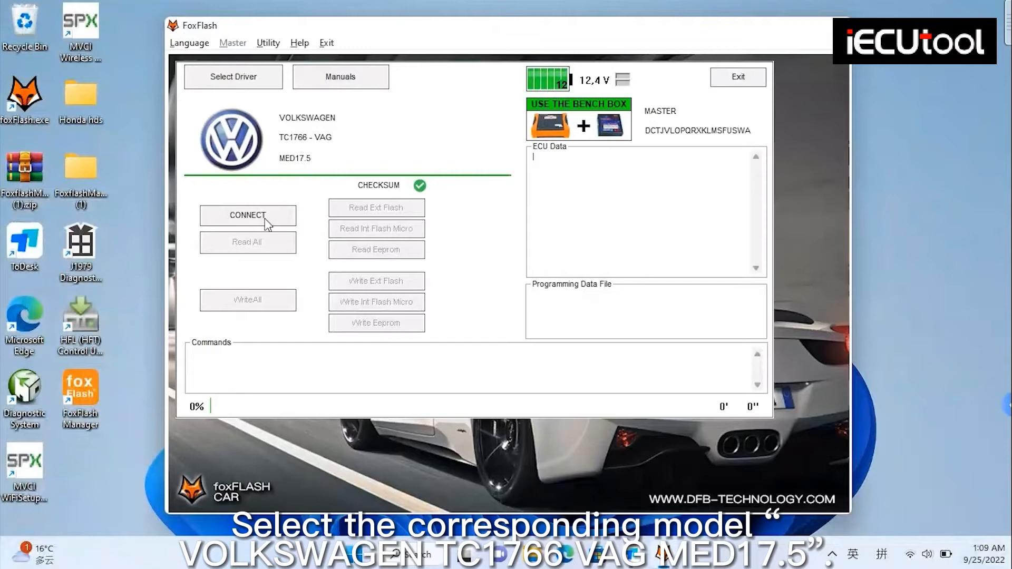
- Connect to the ECU, keeping ECU power on, until it identifies as Infineon Tricore TC1766
{"action": "left_click", "coordinate": [248, 216]}
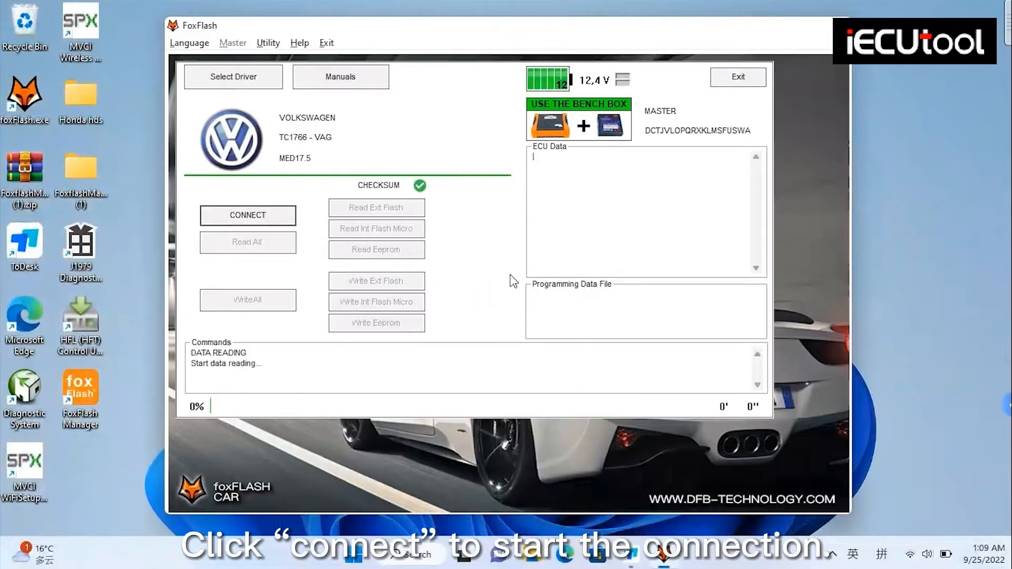
{"action": "left_click", "coordinate": [247, 216]}
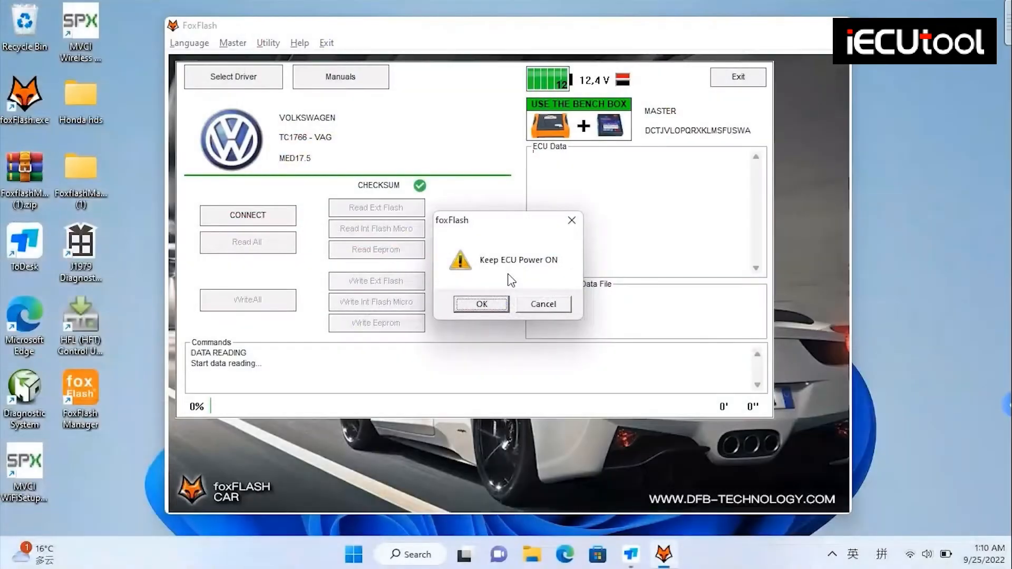
{"action": "left_click", "coordinate": [481, 304]}
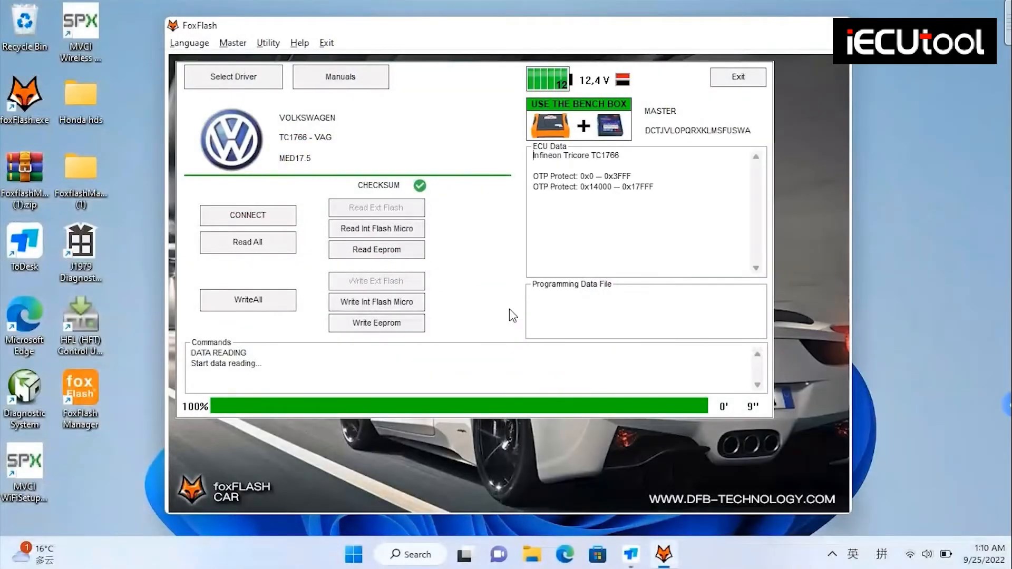
{"action": "mouse_move", "coordinate": [455, 296]}
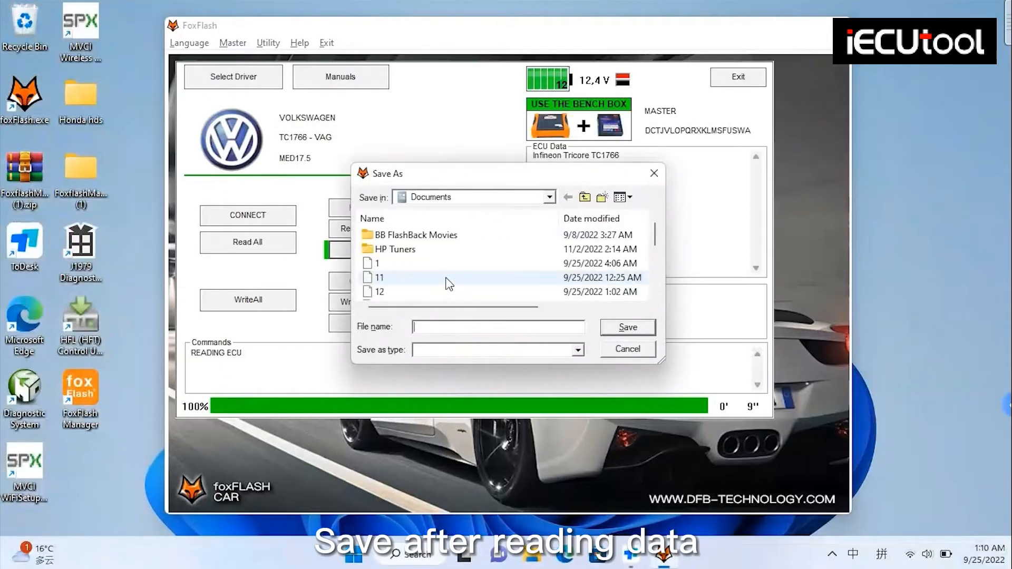
- Save the internal flash read as a file named 'vw' in Documents
{"action": "type", "text": "vw"}
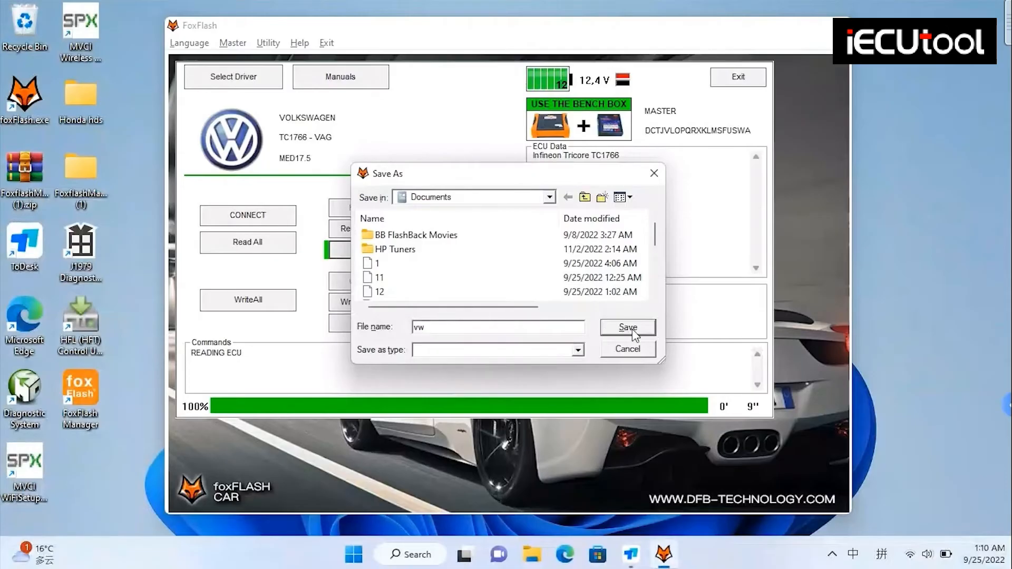
{"action": "left_click", "coordinate": [627, 327]}
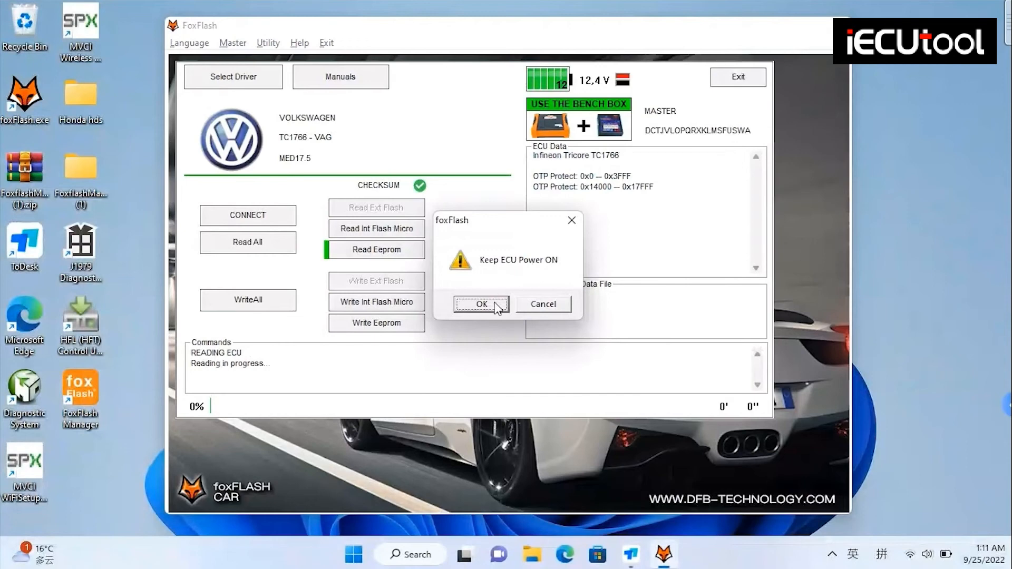
- Confirm ECU power stays on to begin the EEPROM read
{"action": "left_click", "coordinate": [481, 304]}
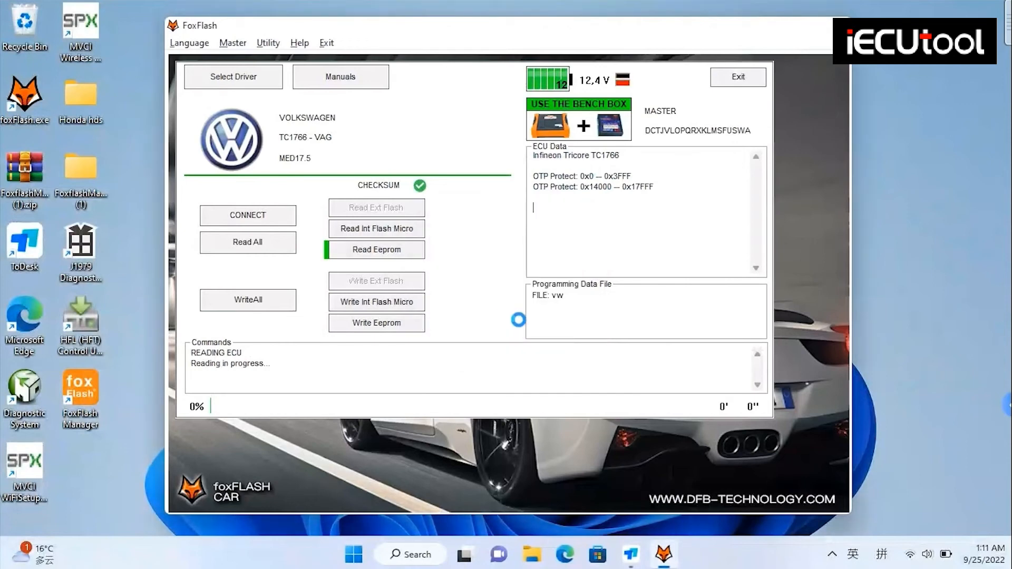